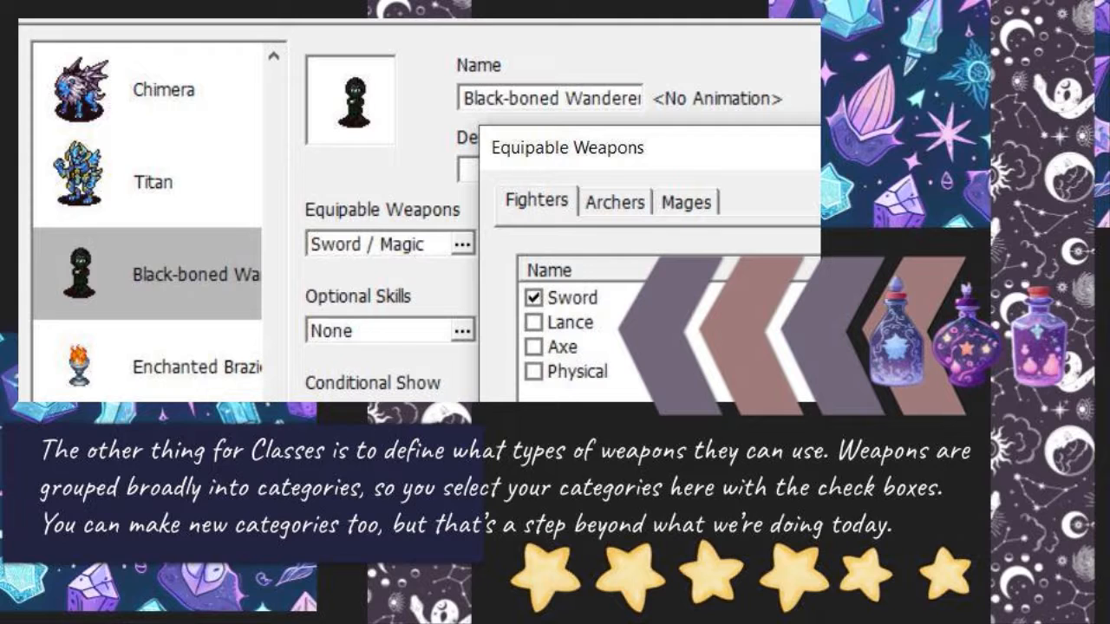
Show the Bone Rapier sword's settings with its Users field restricted to Fritillarian
left_click(160, 34)
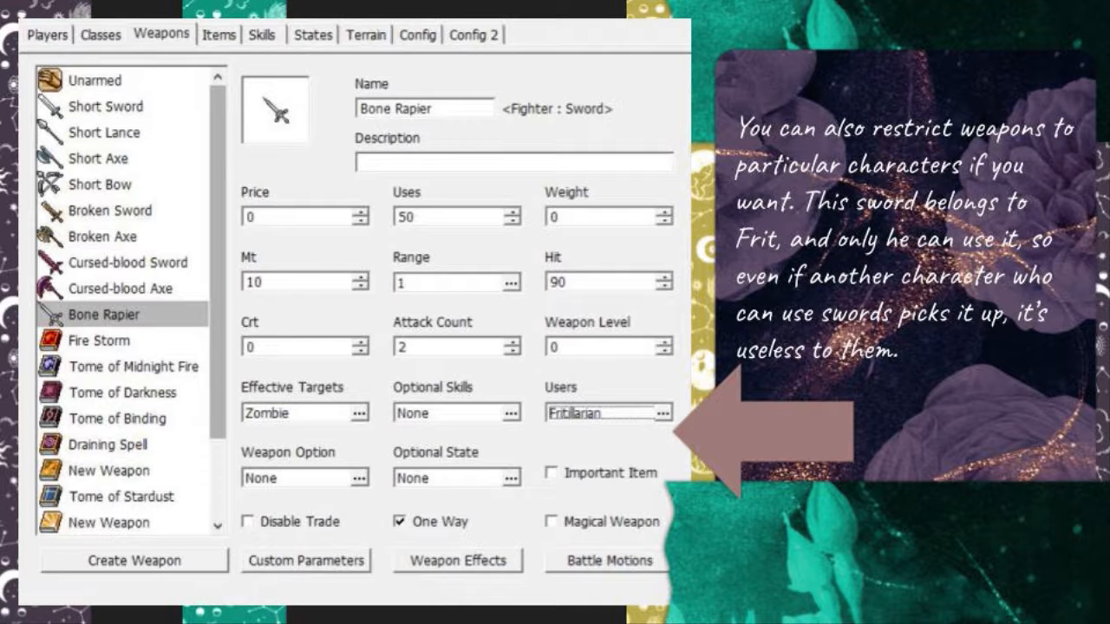